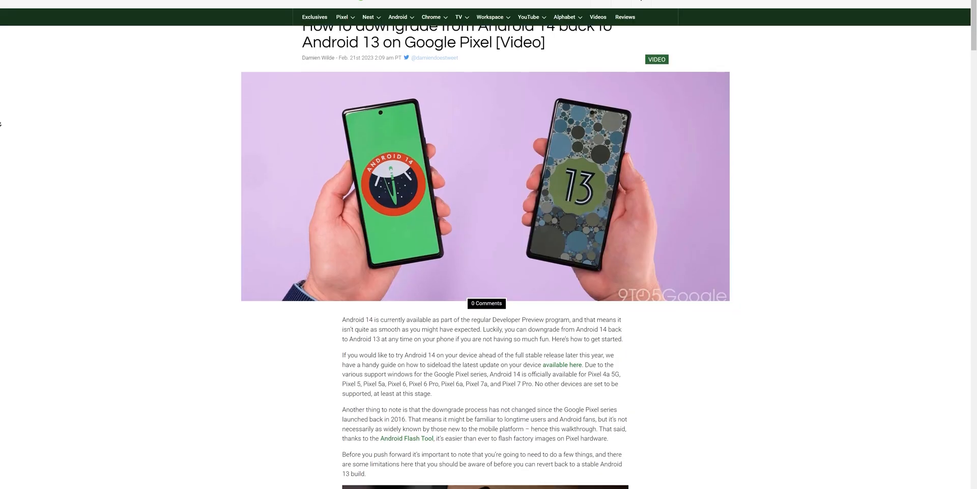
Reach the SDK Platform-Tools section and start the Windows download.
scroll("down", 3)
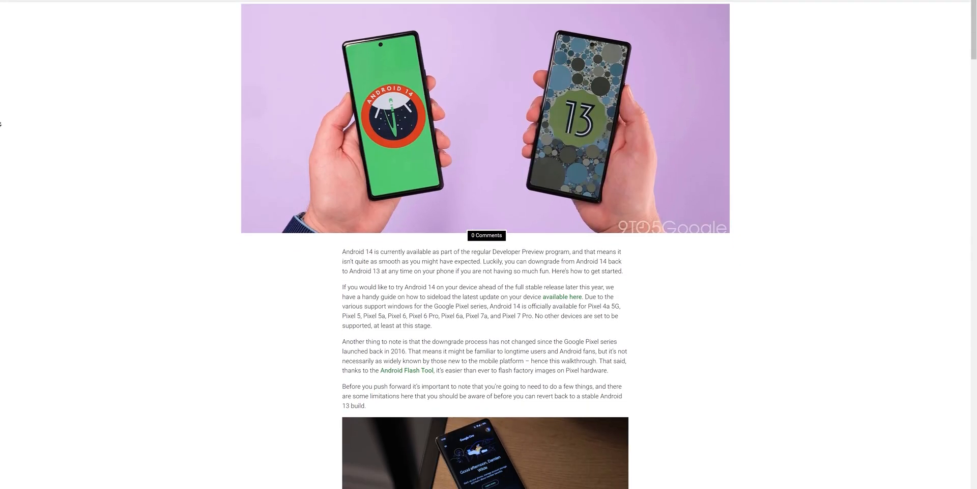
scroll("down", 3)
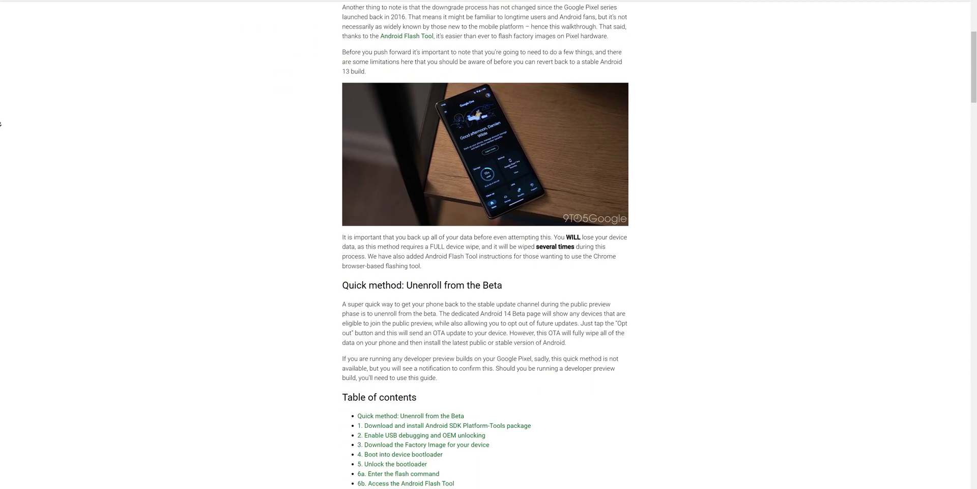
scroll("down", 3)
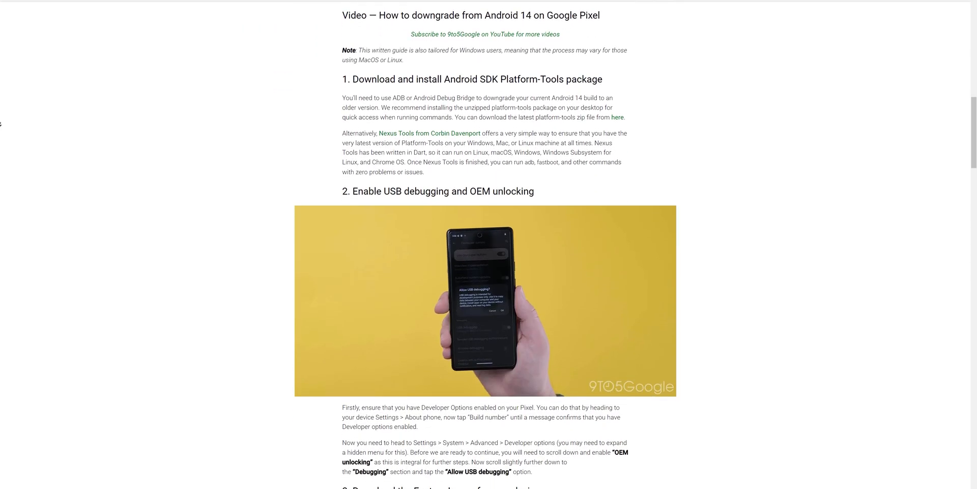
scroll("down", 3)
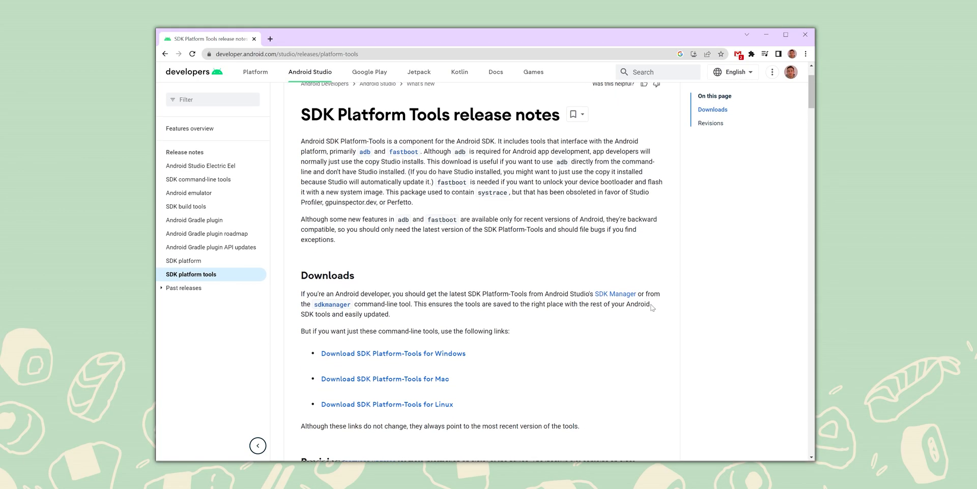
left_click(393, 353)
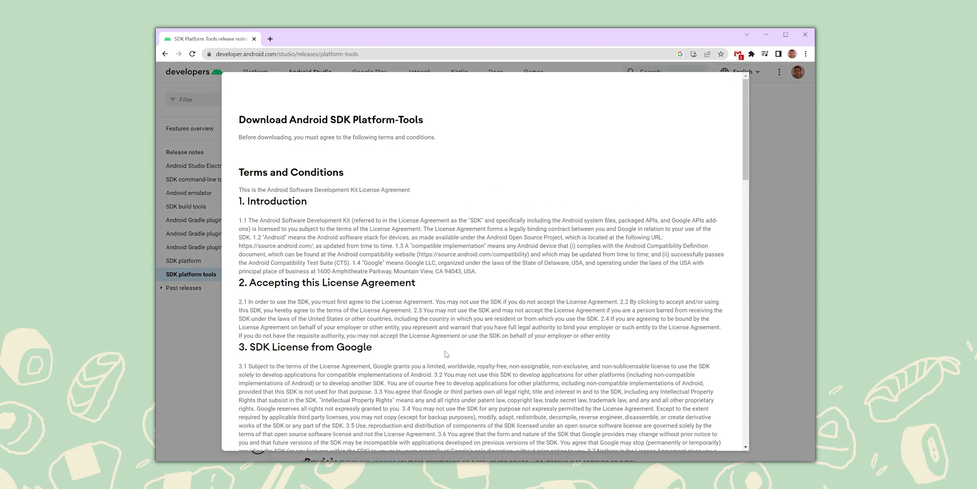
Agree to the SDK license terms and download Platform-Tools for Windows.
scroll("down", 3)
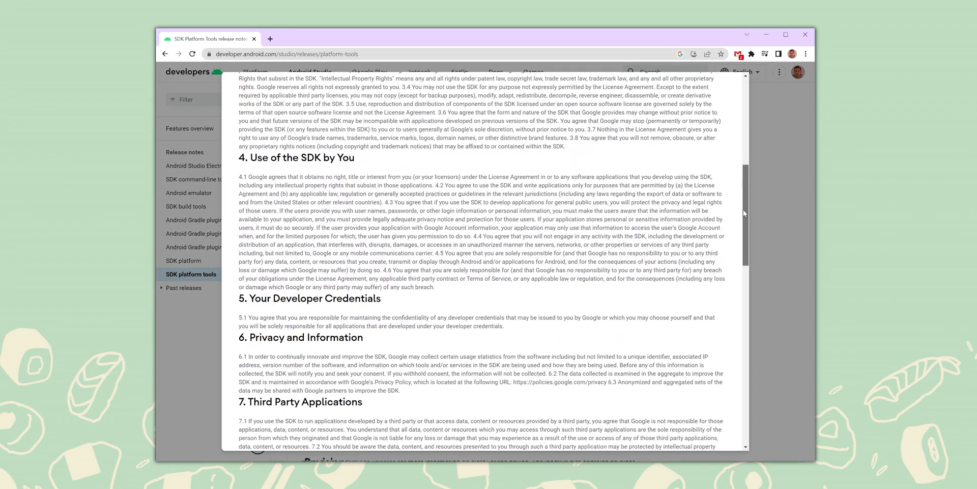
scroll("down", 3)
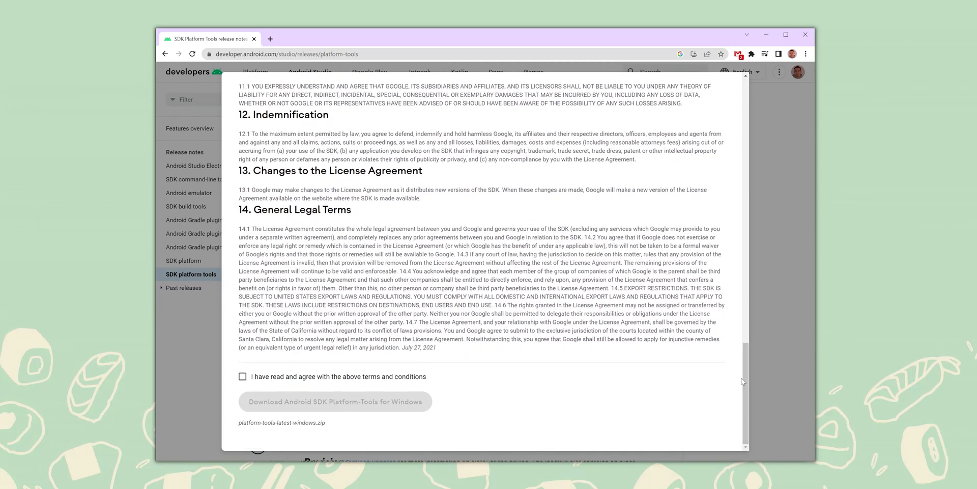
left_click(242, 377)
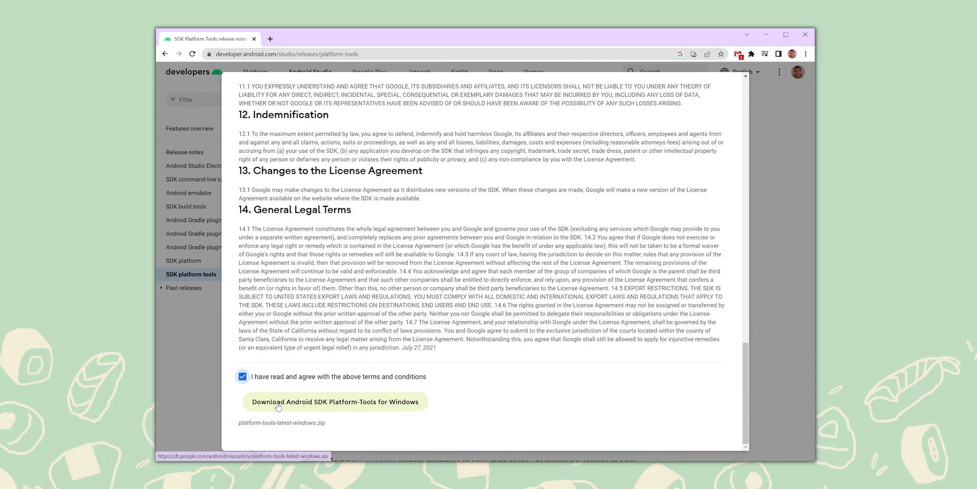
left_click(335, 401)
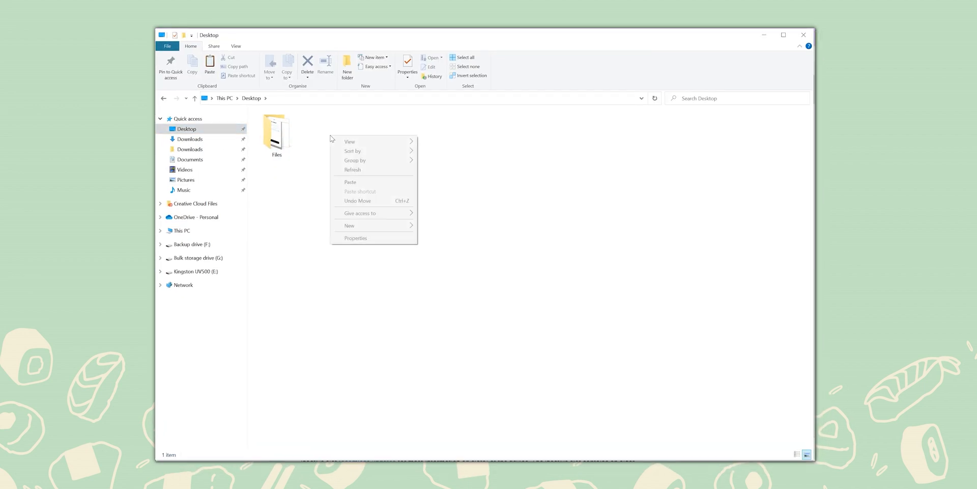
Place the downloaded platform-tools zip on the Desktop next to the Files folder.
left_click(350, 181)
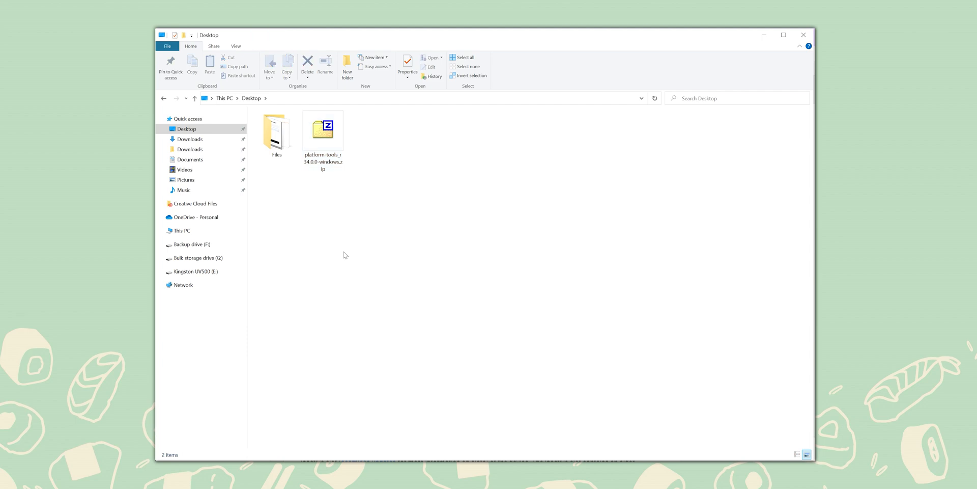
right_click(323, 129)
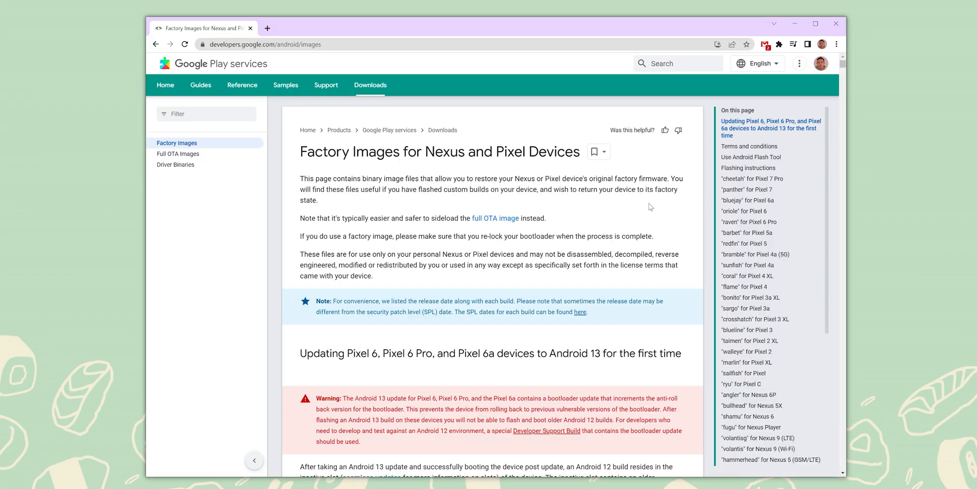
mouse_move(715, 203)
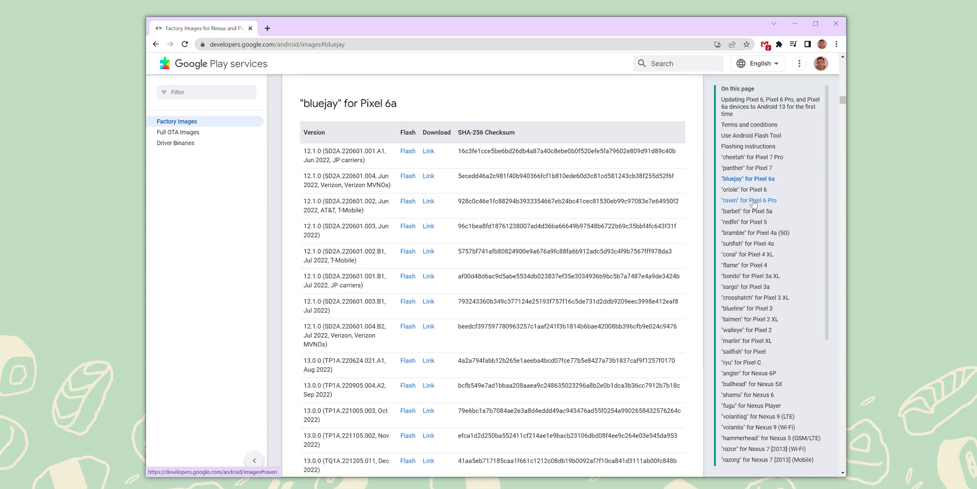
mouse_move(288, 227)
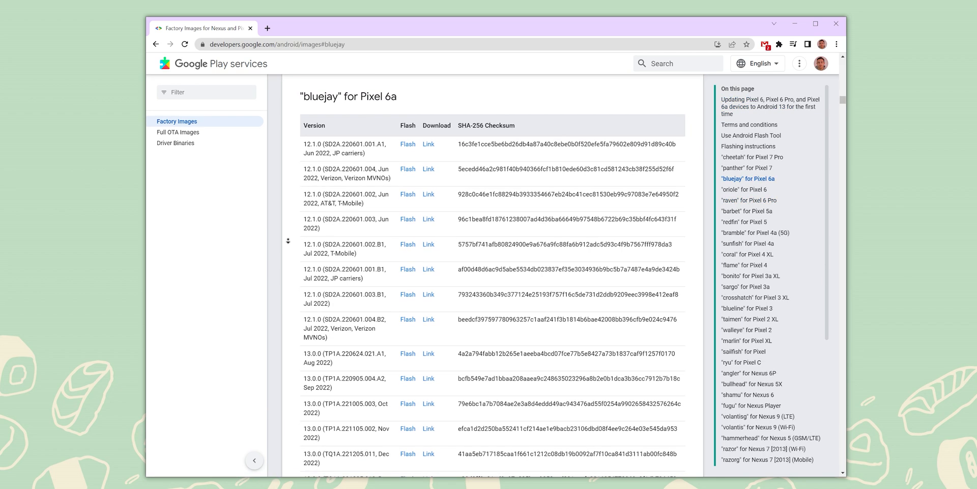
Download the newest Android 13 bluejay factory image for the Pixel 6a.
scroll("down", 3)
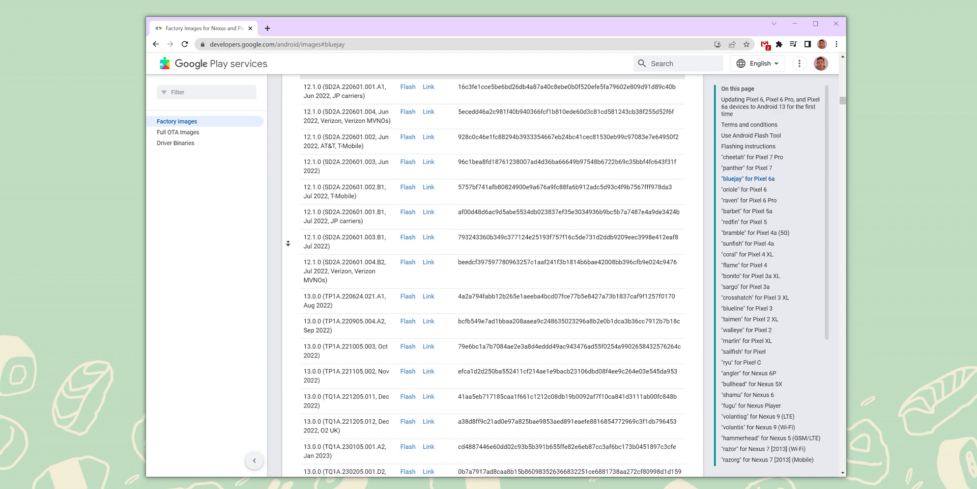
scroll("down", 3)
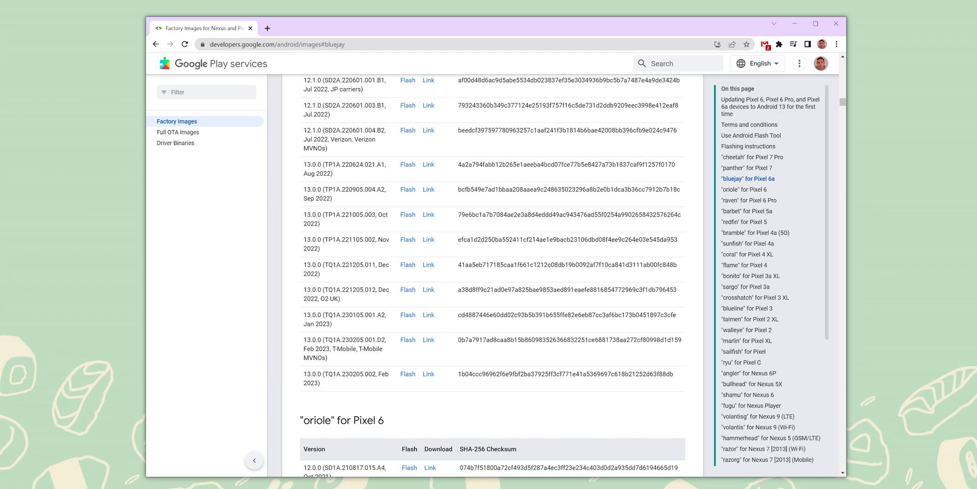
left_click(429, 373)
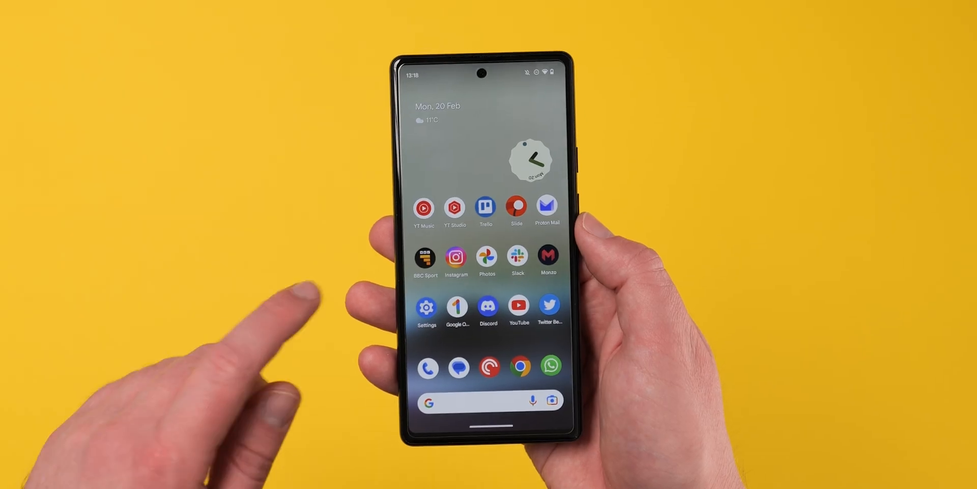
Enable Developer options from About phone via the Build number.
left_click(426, 306)
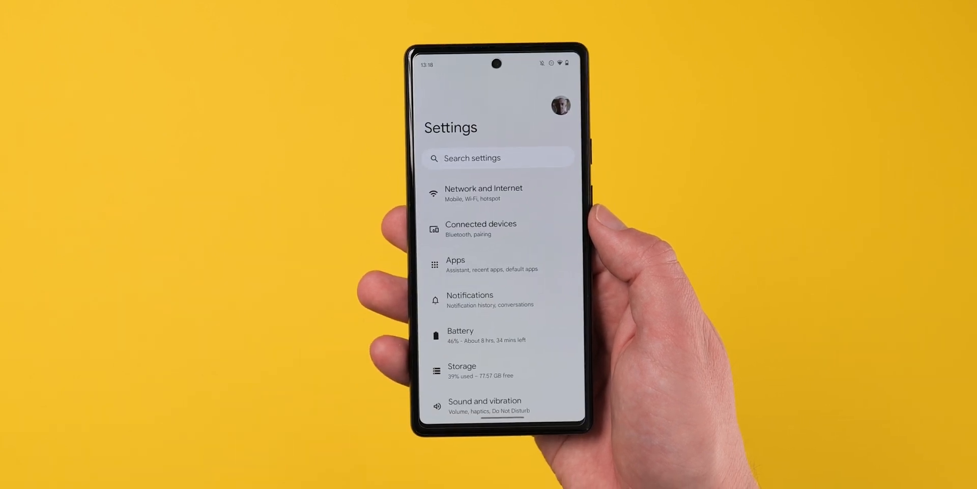
scroll("down", 3)
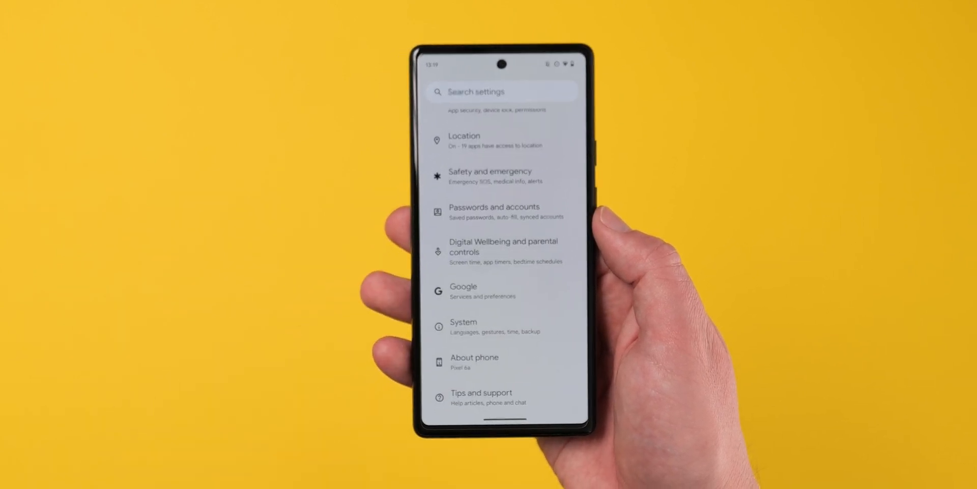
left_click(474, 362)
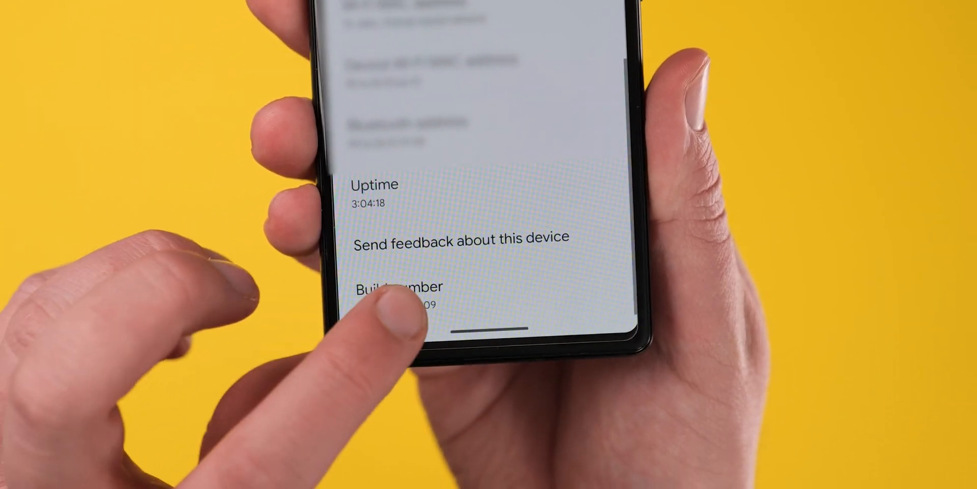
left_click(396, 287)
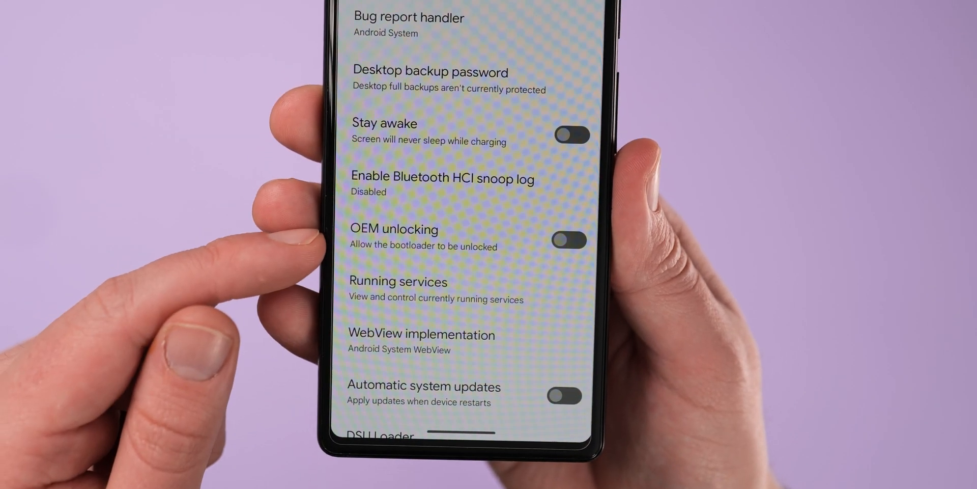
Turn on OEM unlocking, confirm it, and enable USB debugging.
left_click(568, 241)
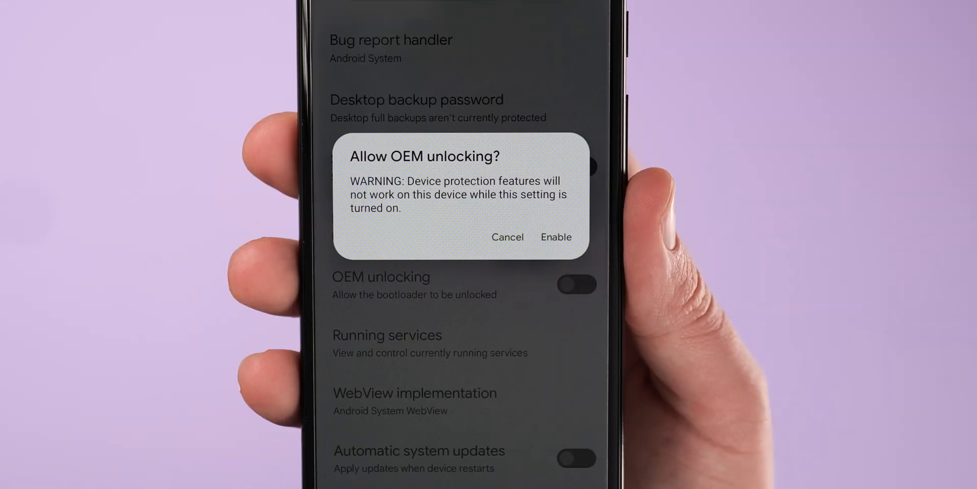
left_click(555, 237)
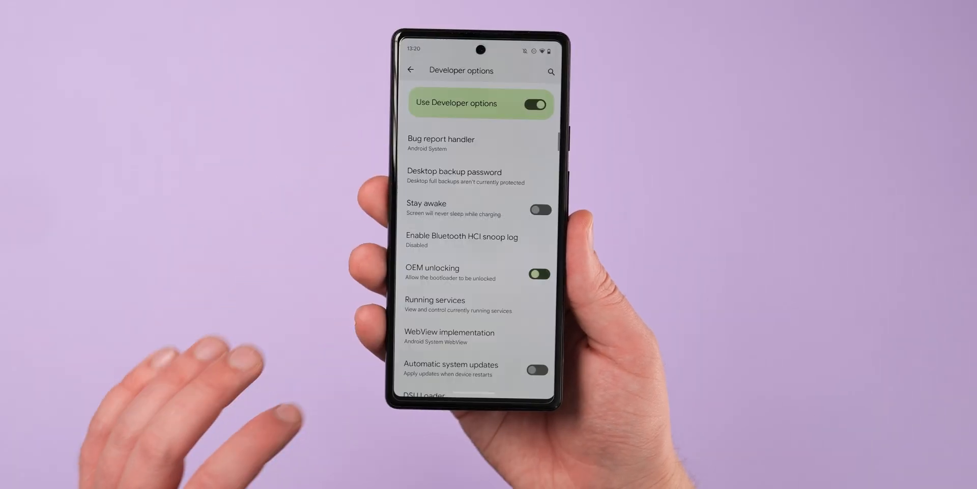
scroll("down", 3)
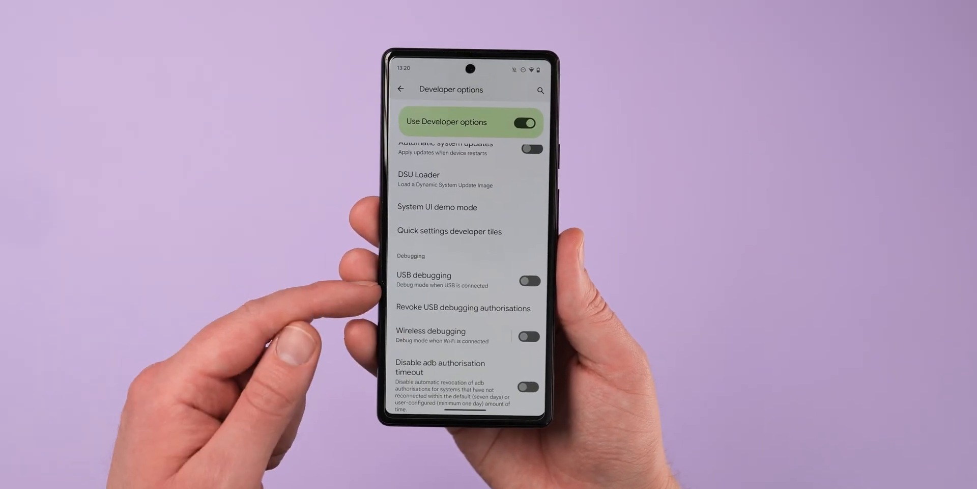
left_click(530, 281)
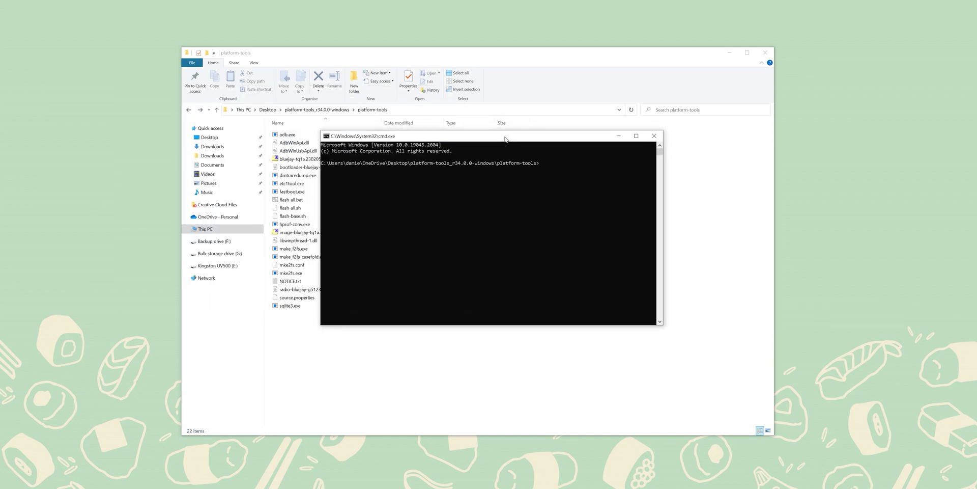
Run adb devices from platform-tools to confirm the Pixel is attached.
type("adb devices")
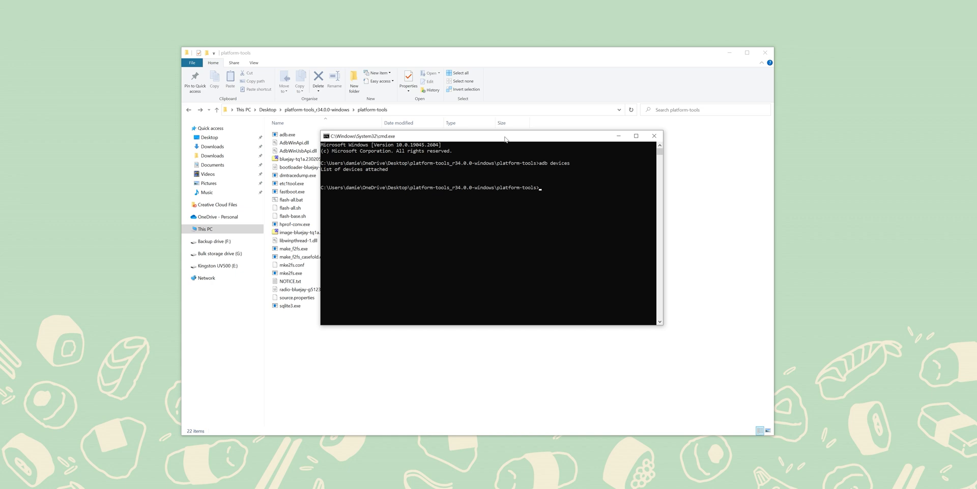
type("flash-all")
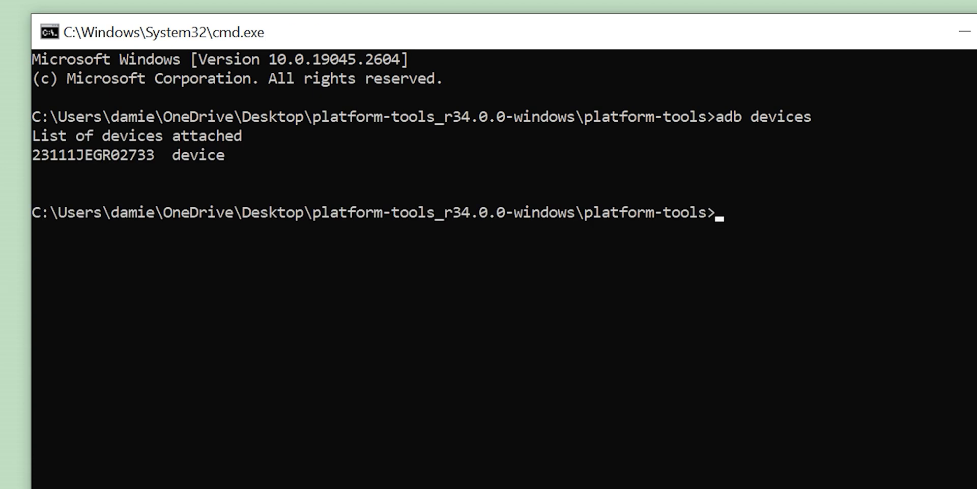
type("ad")
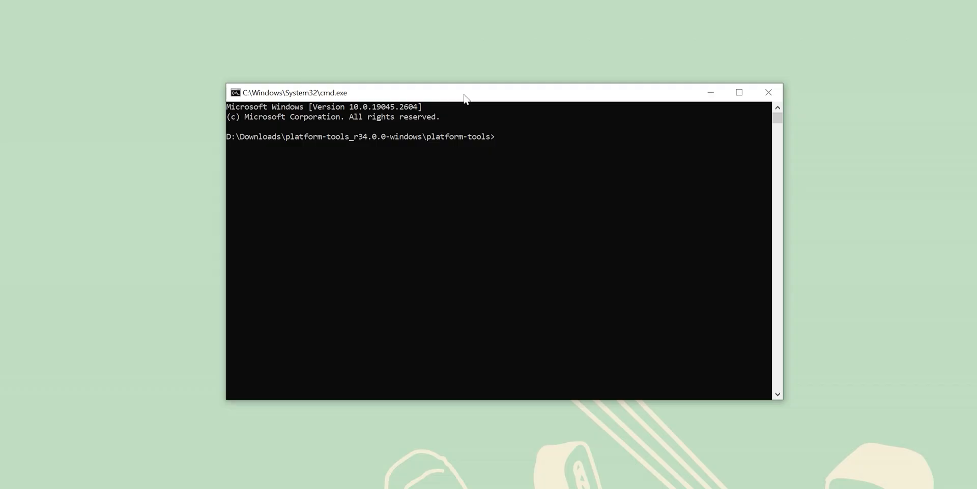
Reboot the phone into its bootloader and run fastboot flashing unlock.
type("ad")
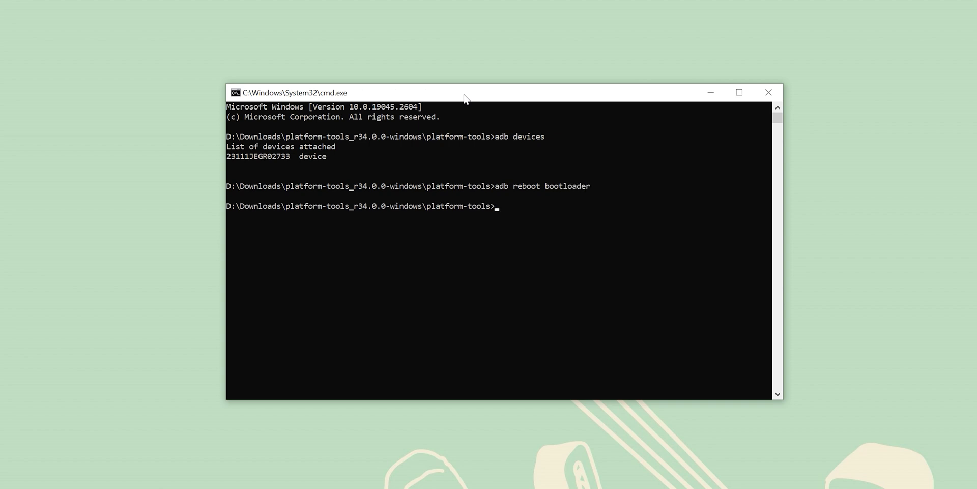
type("fastboot")
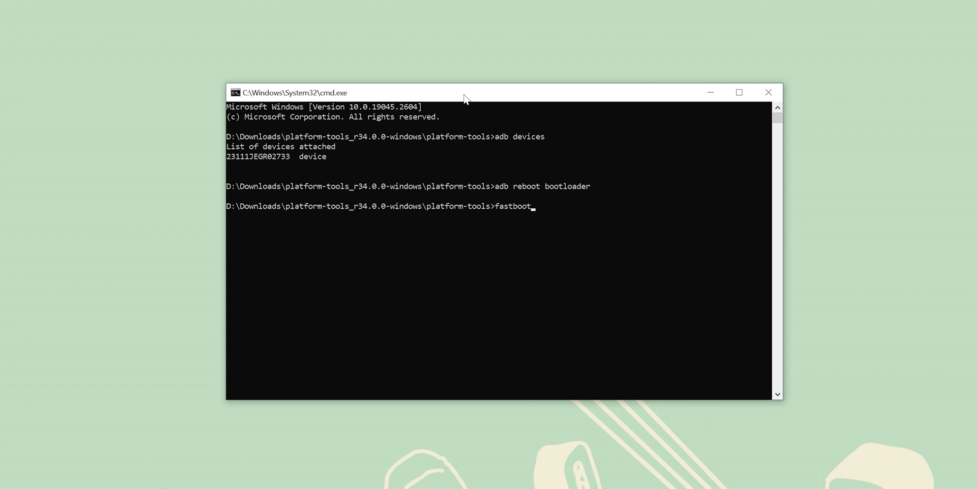
type("flashing unlock")
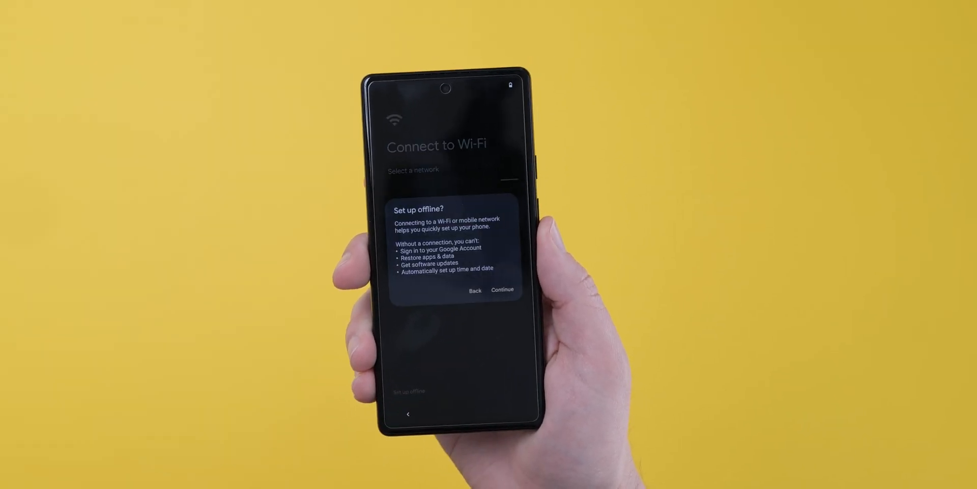
Choose Set up offline on the phone's Connect to Wi-Fi screen.
left_click(502, 290)
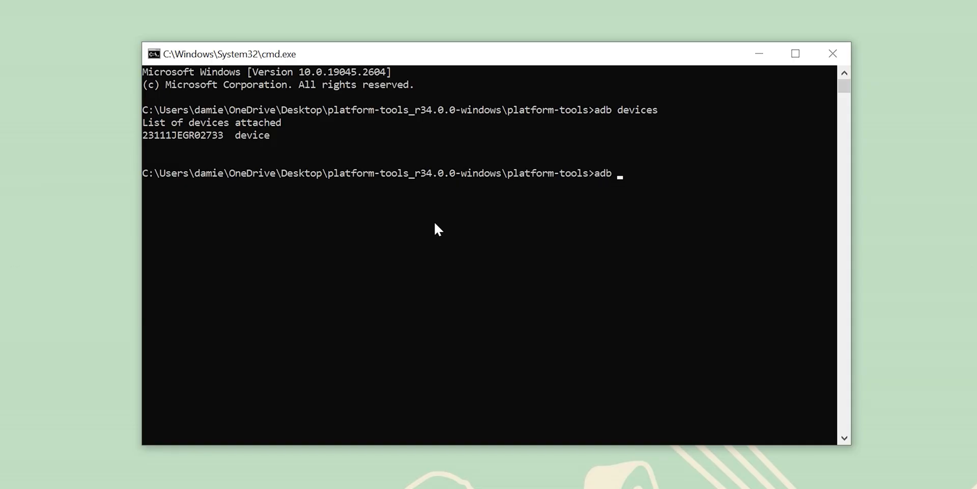
Run adb reboot bootloader and extract the bluejay factory zip into platform-tools.
type("reboot boo")
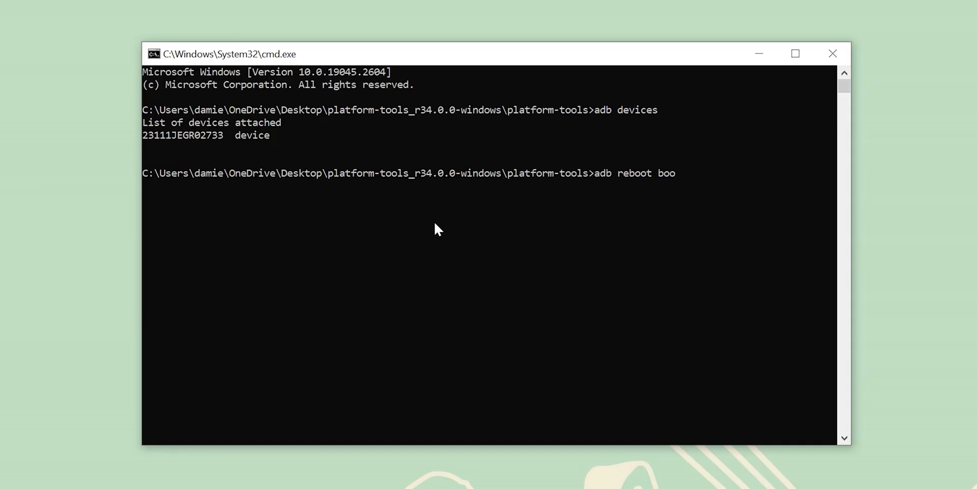
type("tloader")
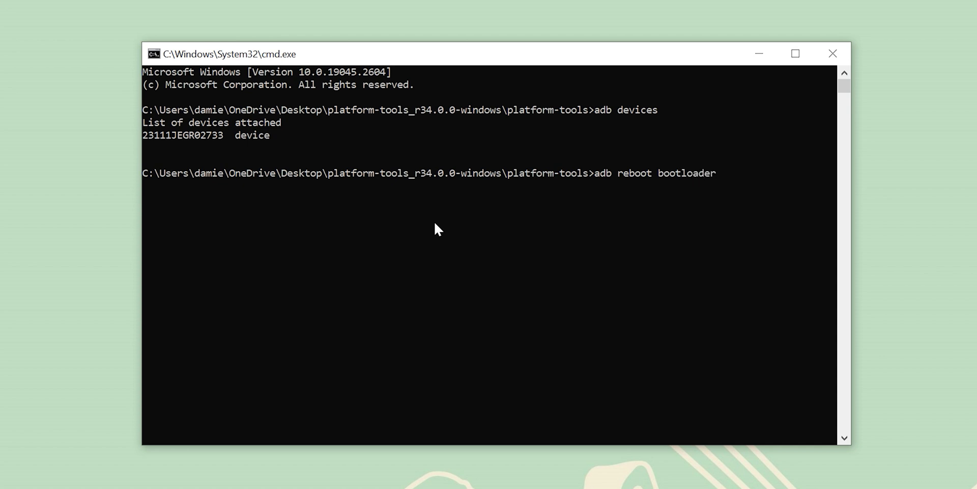
key("Enter")
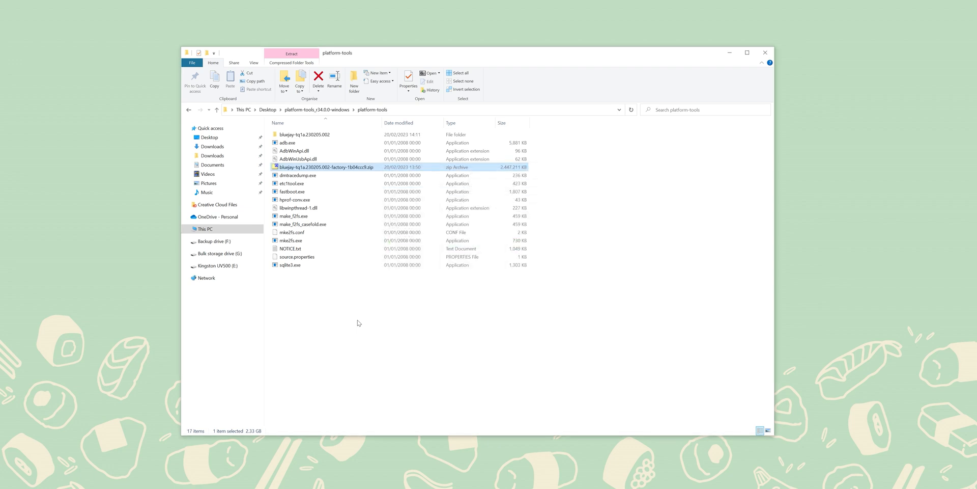
double_click(304, 134)
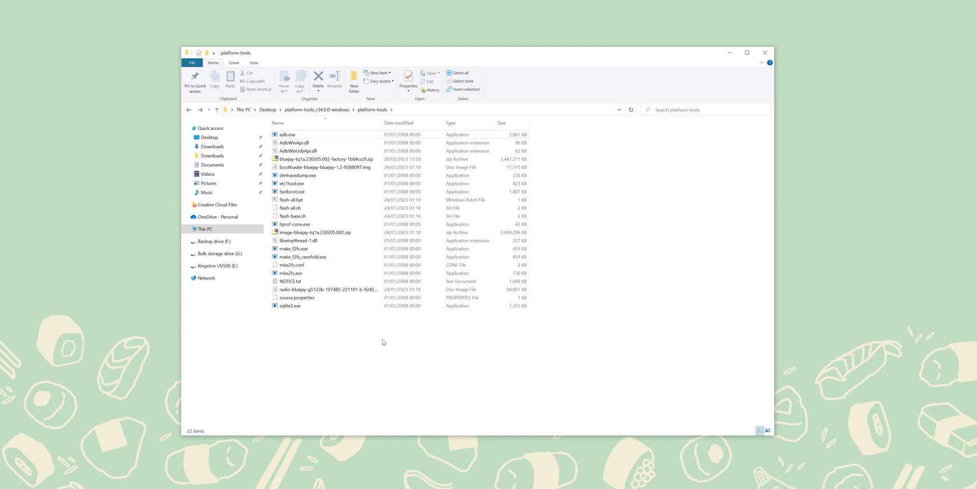
mouse_move(318, 422)
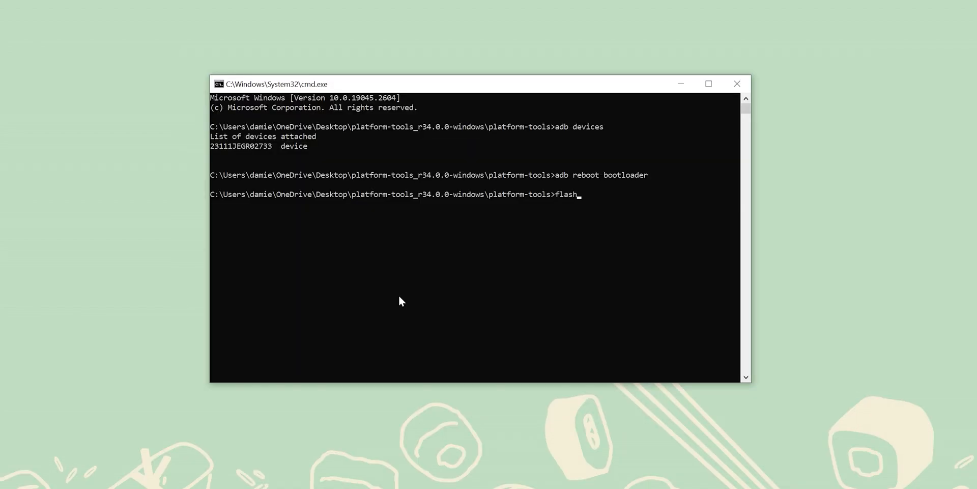
Run flash-all to write the factory bootloader and radio partitions to the phone.
type("-all")
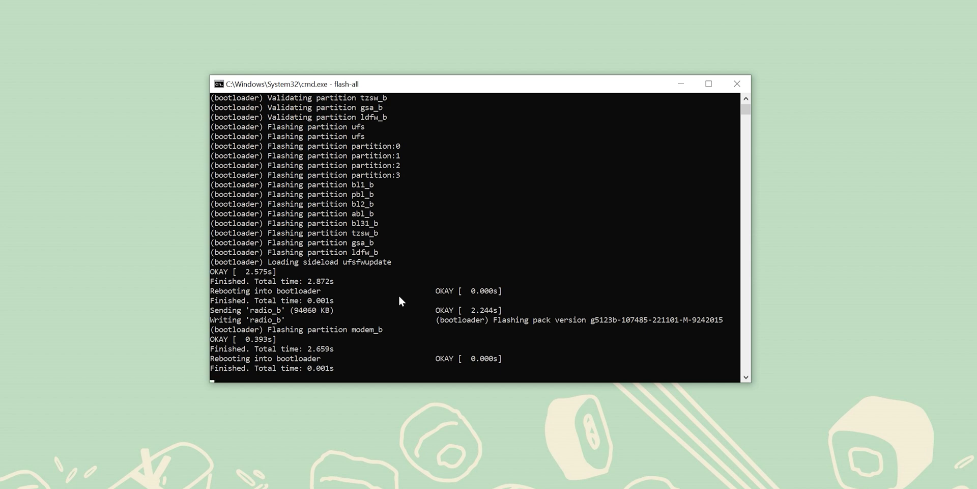
scroll("down", 3)
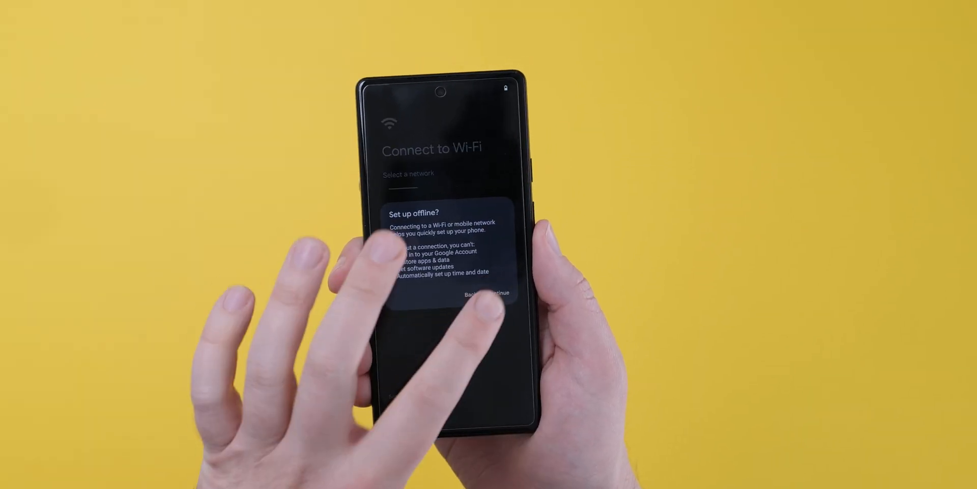
Continue setting up the reflashed phone offline.
left_click(499, 293)
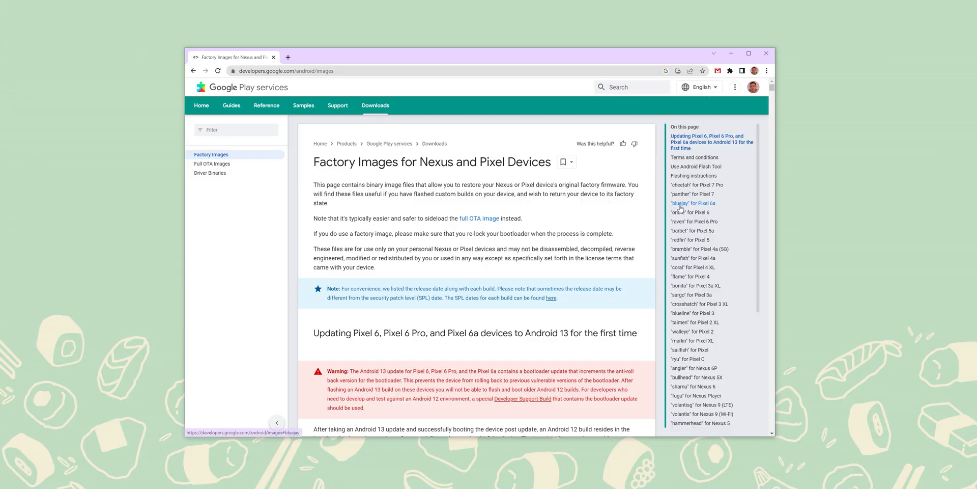
From the Pixel 6a 'bluejay' list, flash the 13.0.0 TQ1A.230205.002 Feb 2023 build online.
left_click(692, 202)
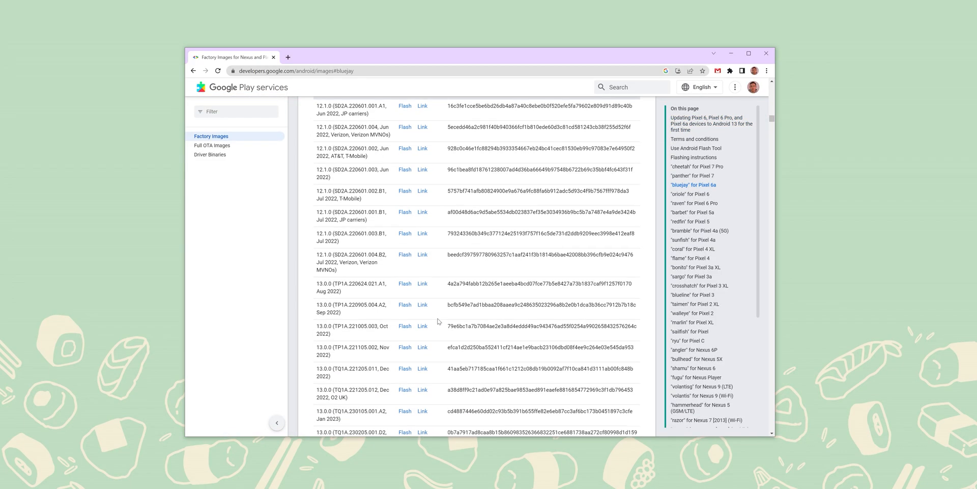
scroll("down", 3)
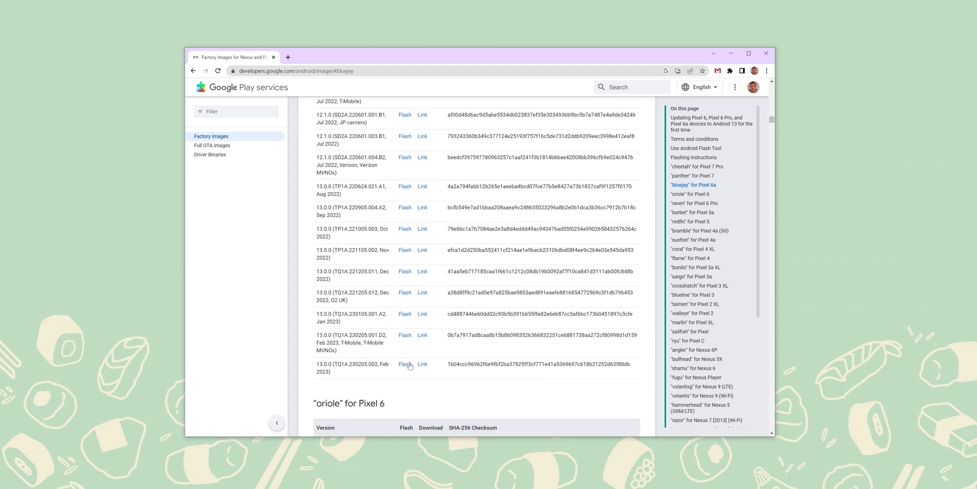
mouse_move(405, 364)
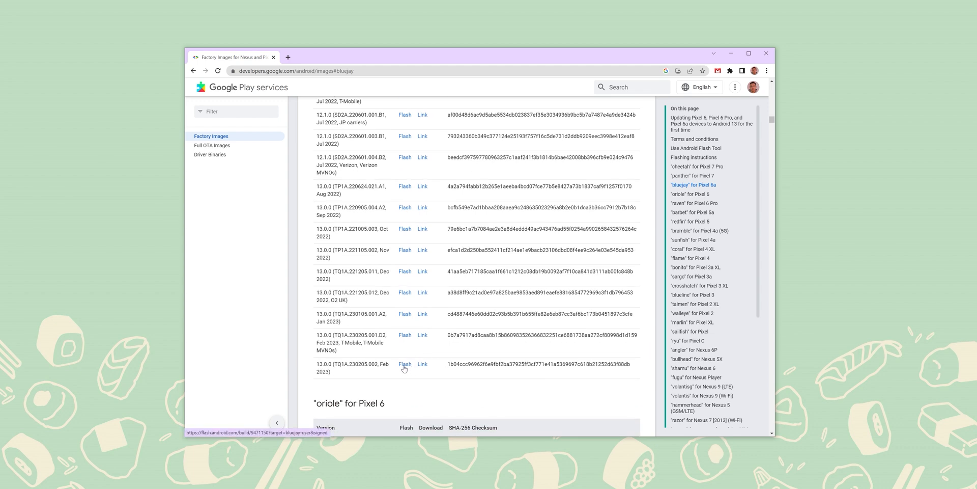
left_click(404, 365)
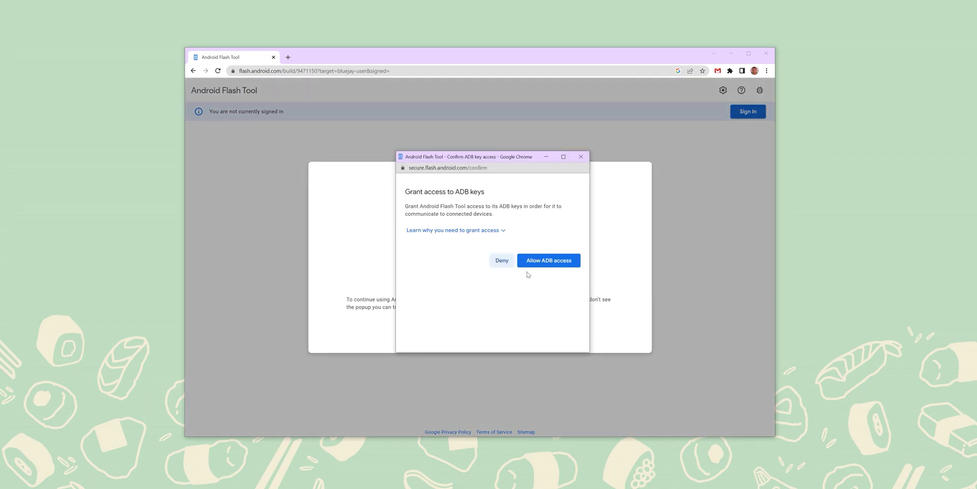
Allow ADB key access and confirm installing build TQ1A.230205.002 on the Pixel 6a.
left_click(548, 259)
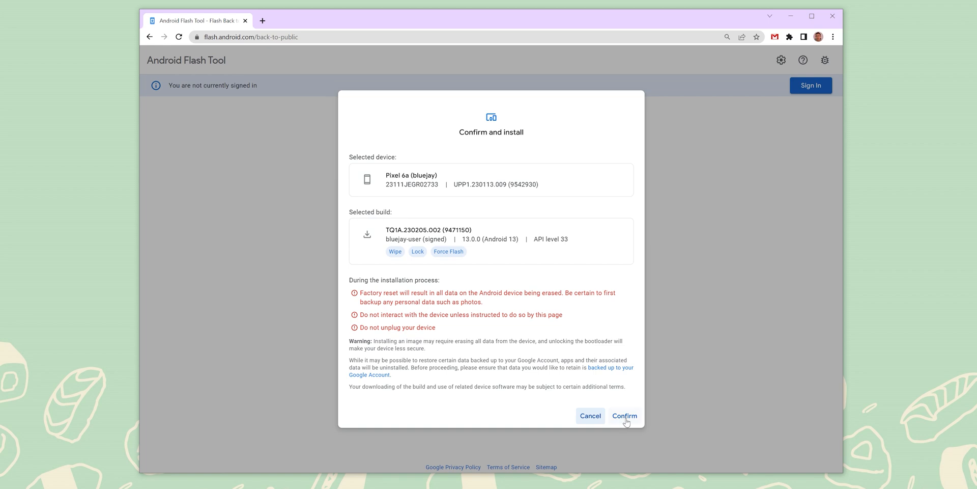
left_click(624, 416)
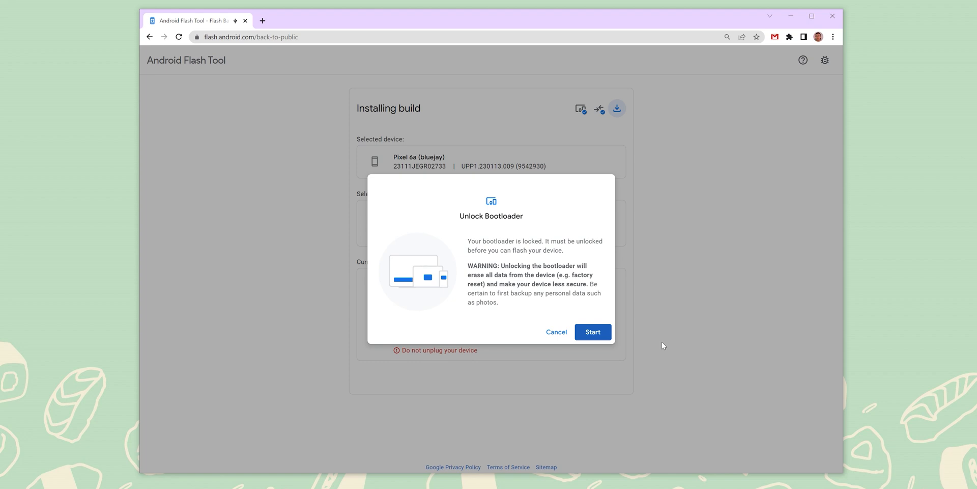
Start unlocking the bootloader, then start the Lock Device step after install.
left_click(592, 332)
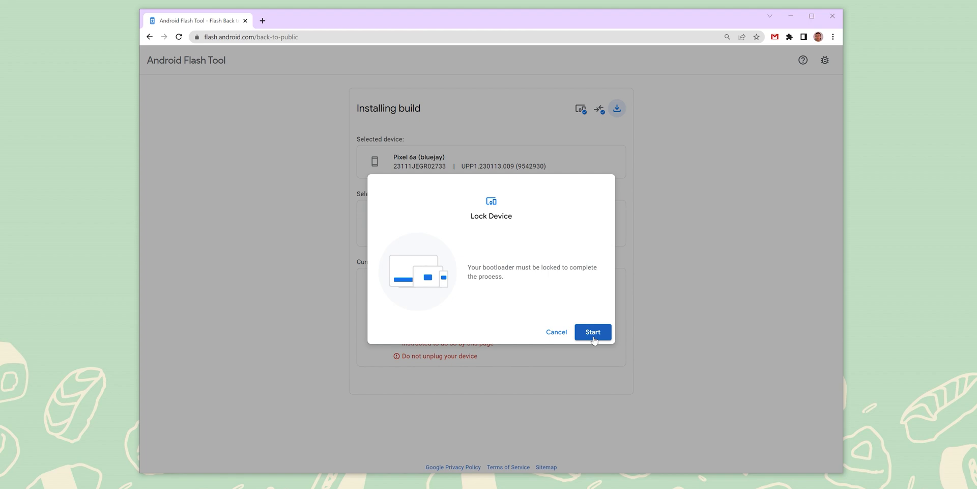
left_click(592, 332)
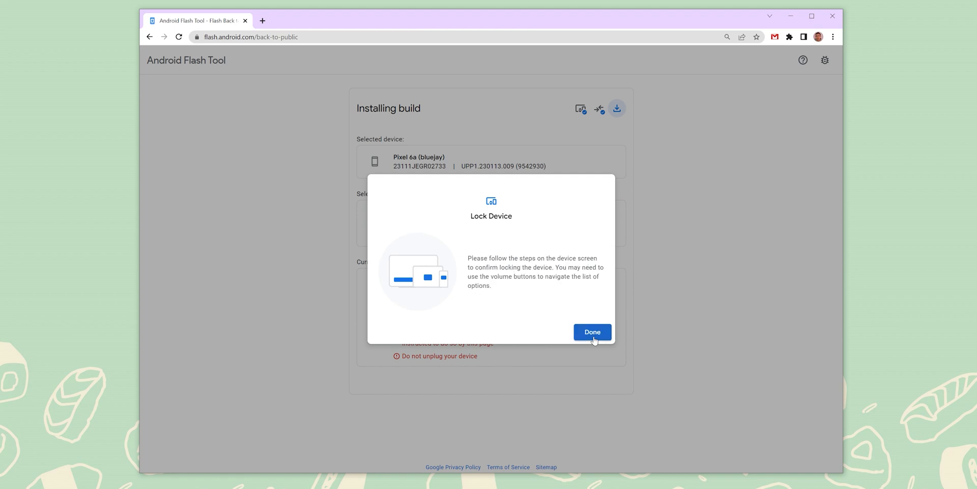